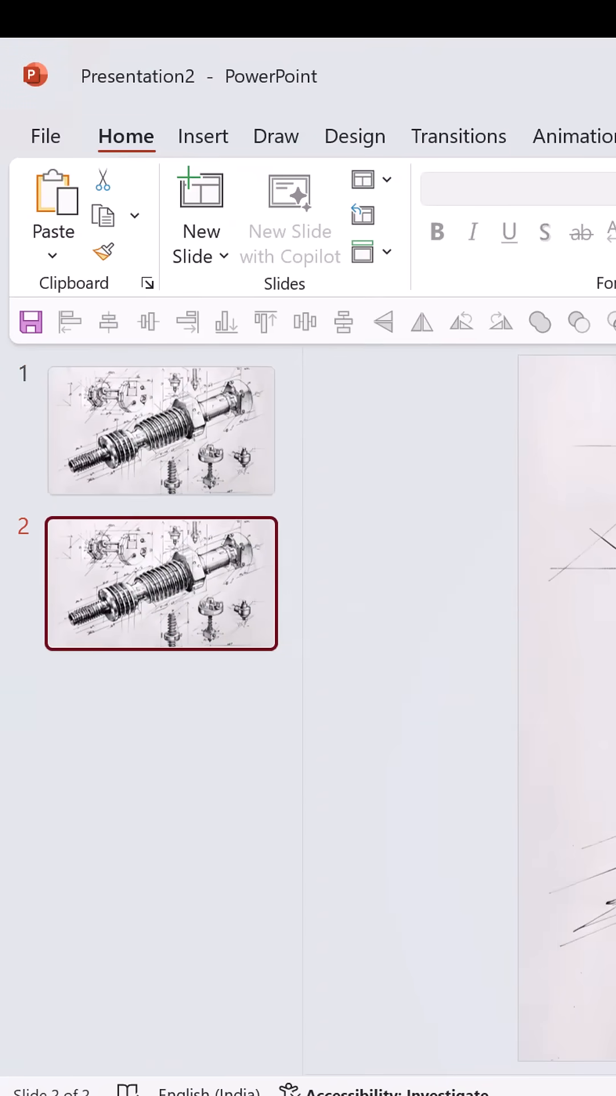
# Step: Select the sketch copy on slide 2 to crop it into an oval close-up
pyautogui.click(102, 210)
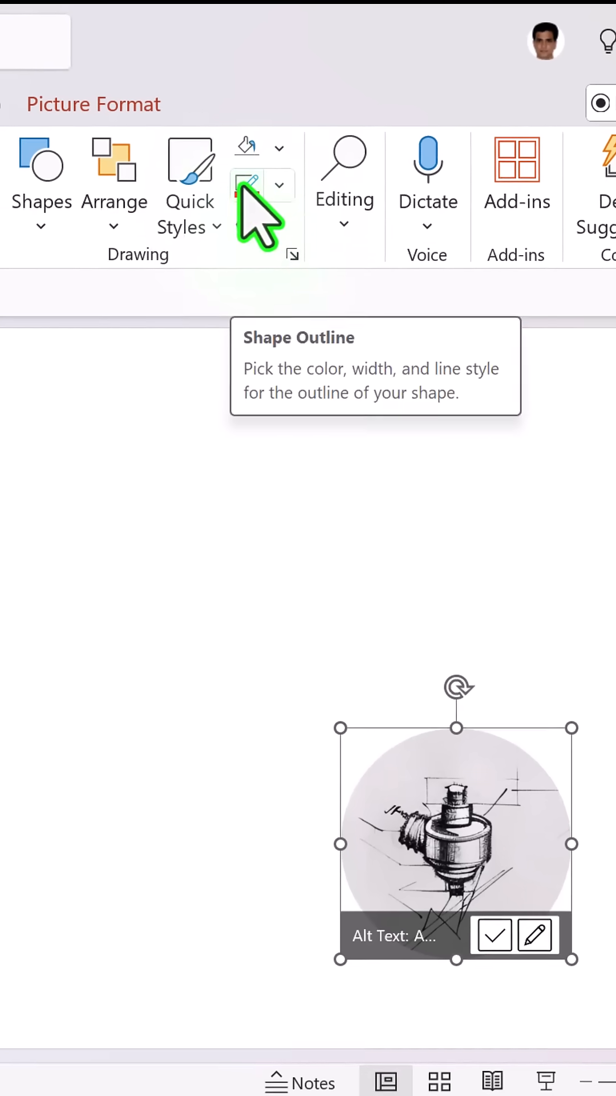
# Step: Give the circular close-up a red outline and reselect it for cutting
pyautogui.click(252, 181)
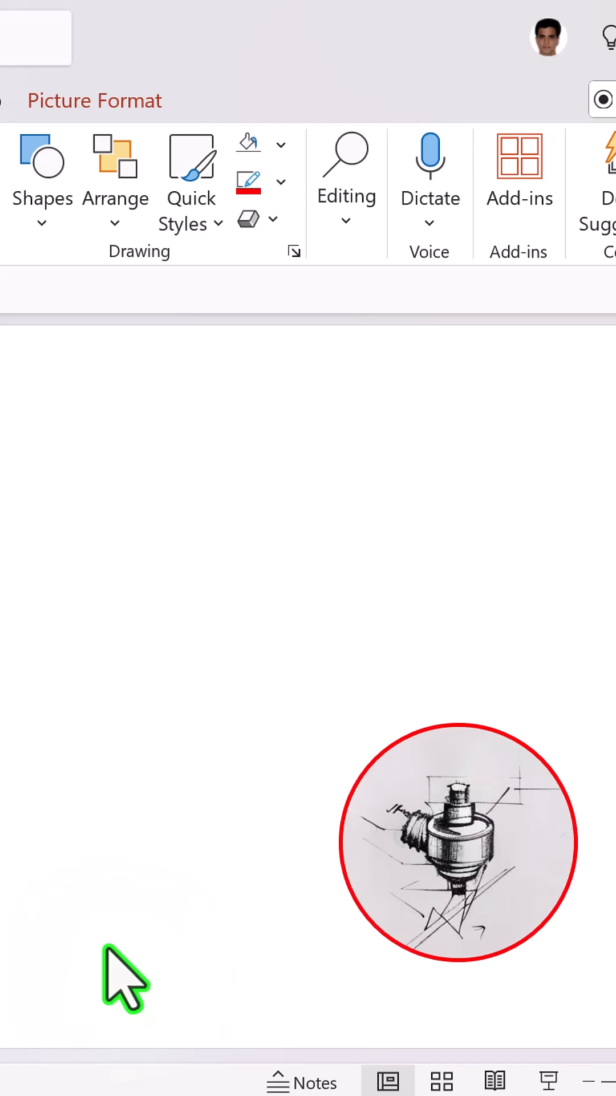
pyautogui.click(457, 843)
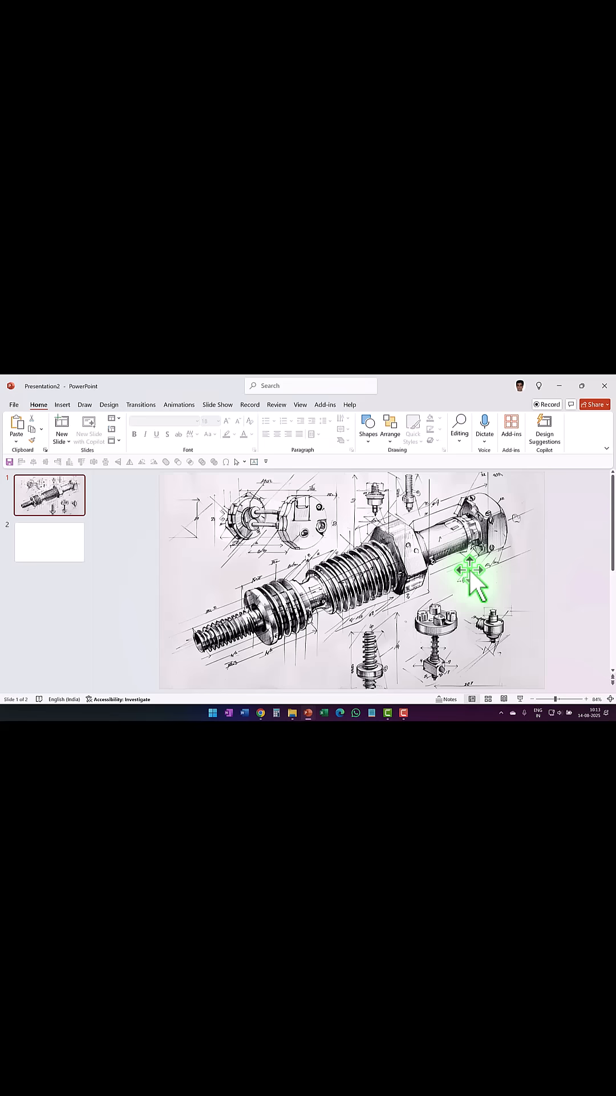
# Step: Paste the close-up onto slide 1 and give it a Wheel entrance lasting 0.5 seconds
pyautogui.click(493, 626)
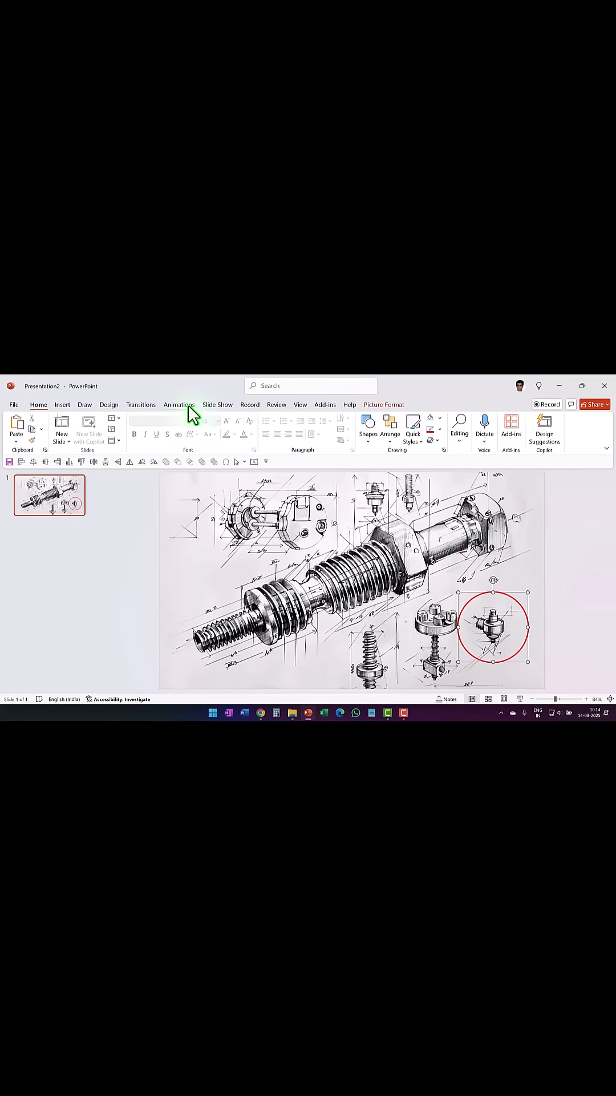
pyautogui.click(179, 404)
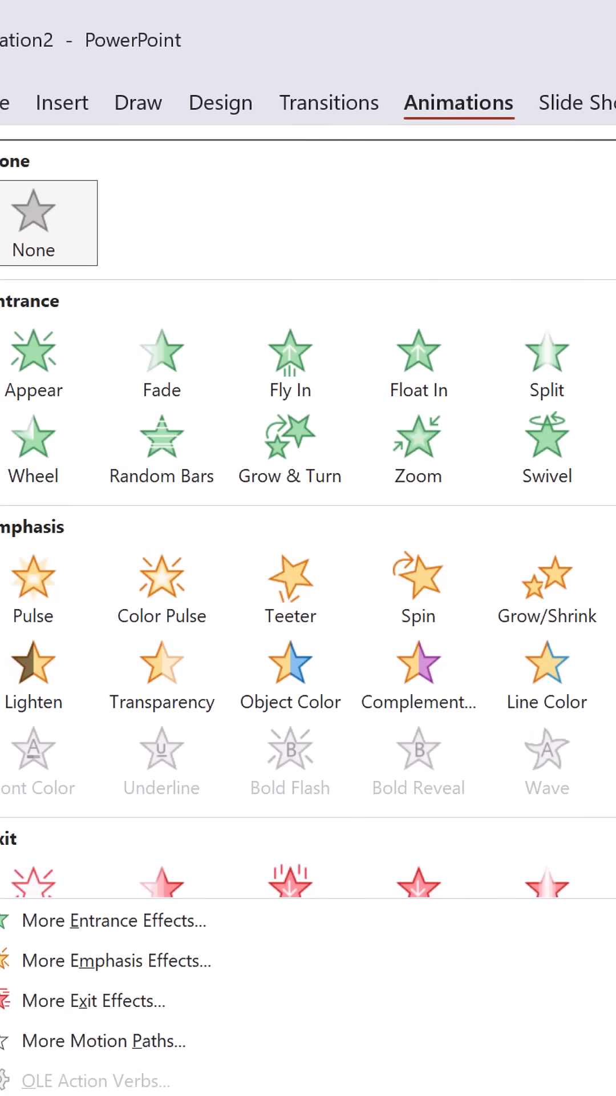
pyautogui.moveTo(147, 448)
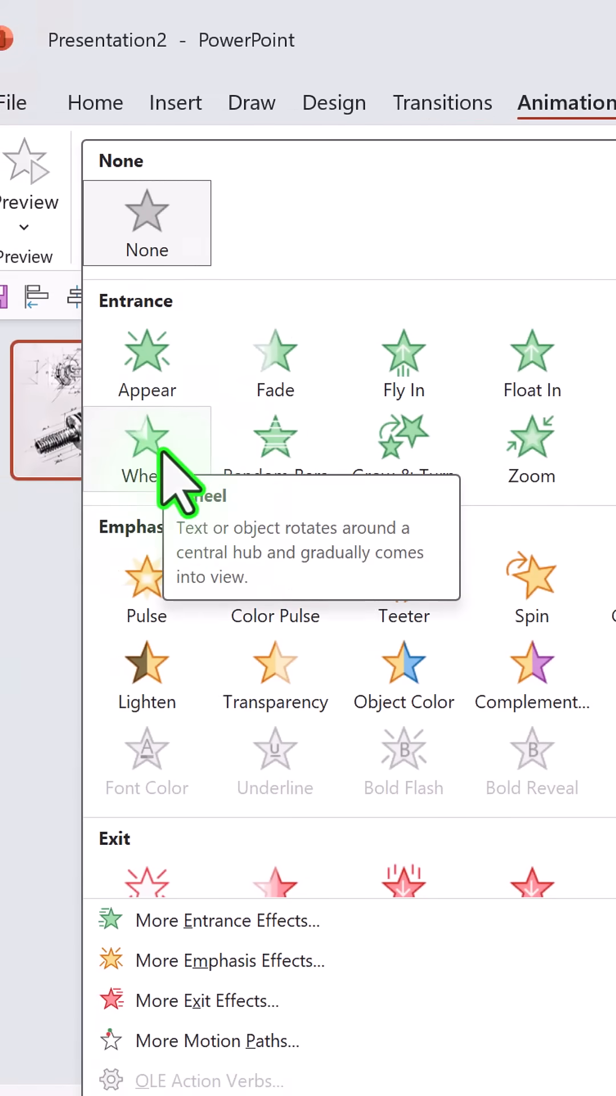
pyautogui.click(146, 447)
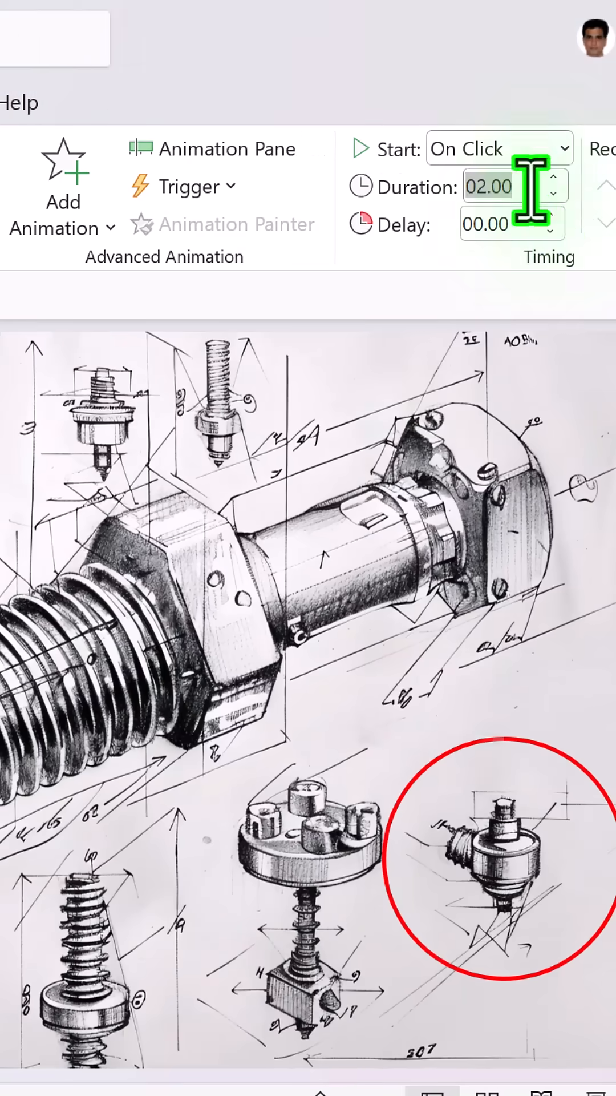
pyautogui.write('0.5')
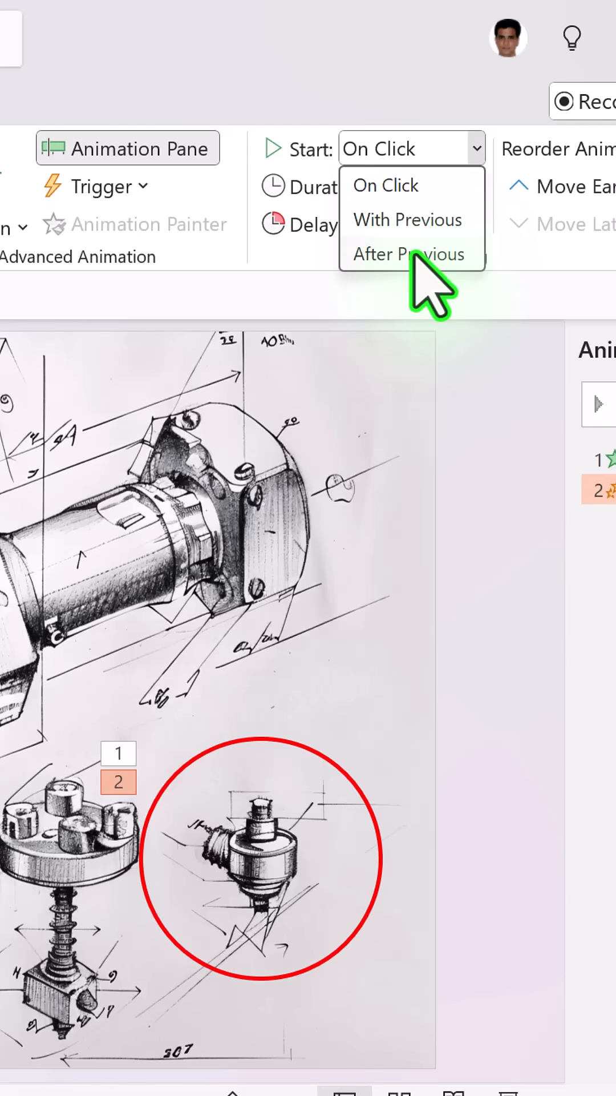
# Step: Set the Grow/Shrink emphasis to start After Previous
pyautogui.click(406, 253)
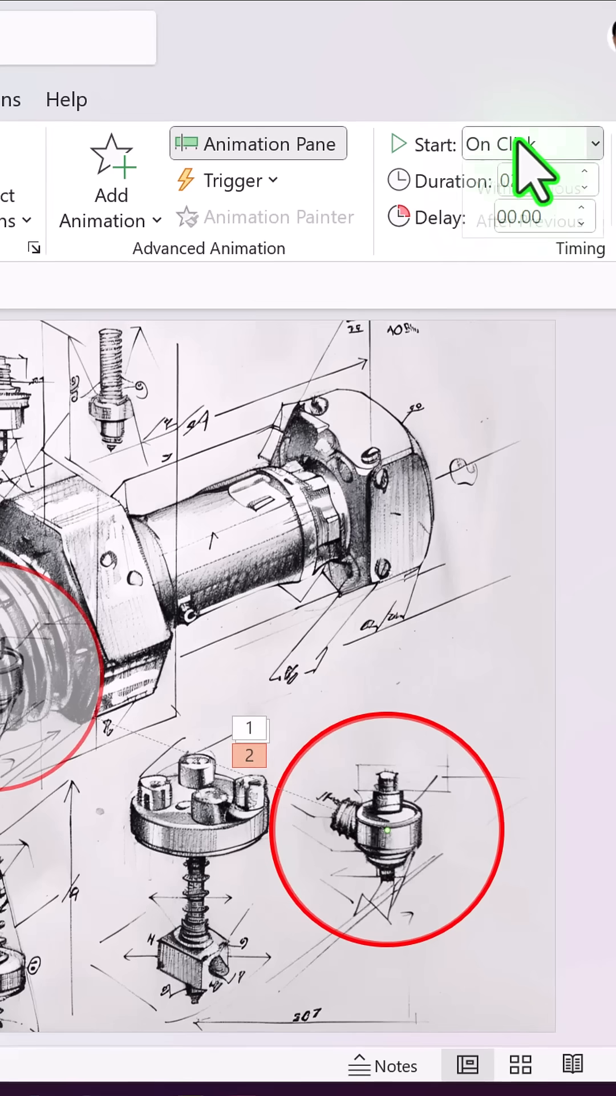
# Step: Set the motion path to start With Previous and last 01.00 second
pyautogui.click(531, 143)
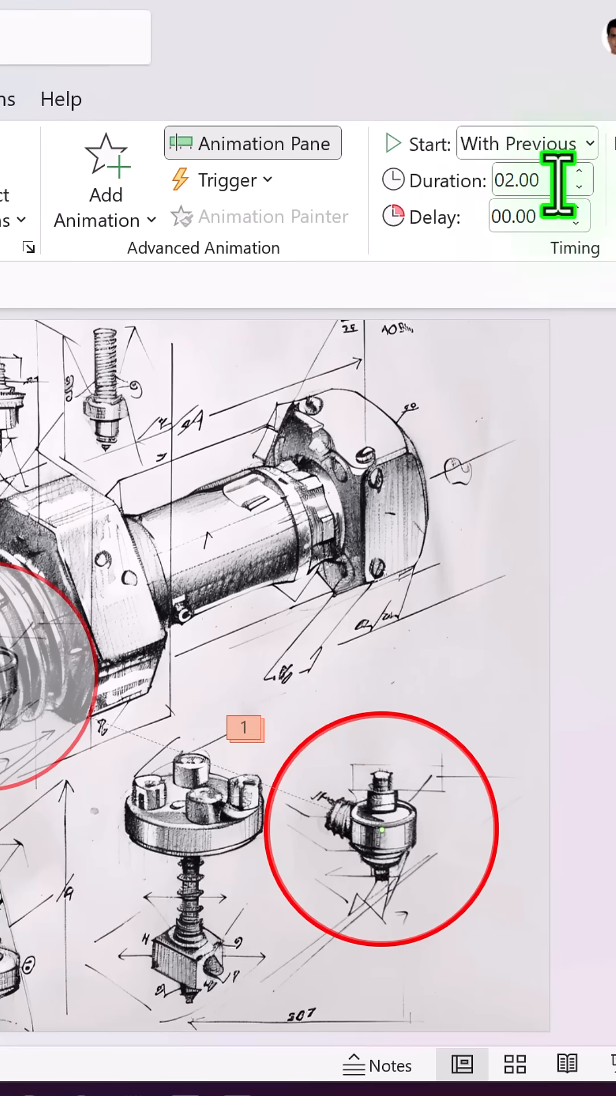
pyautogui.click(576, 190)
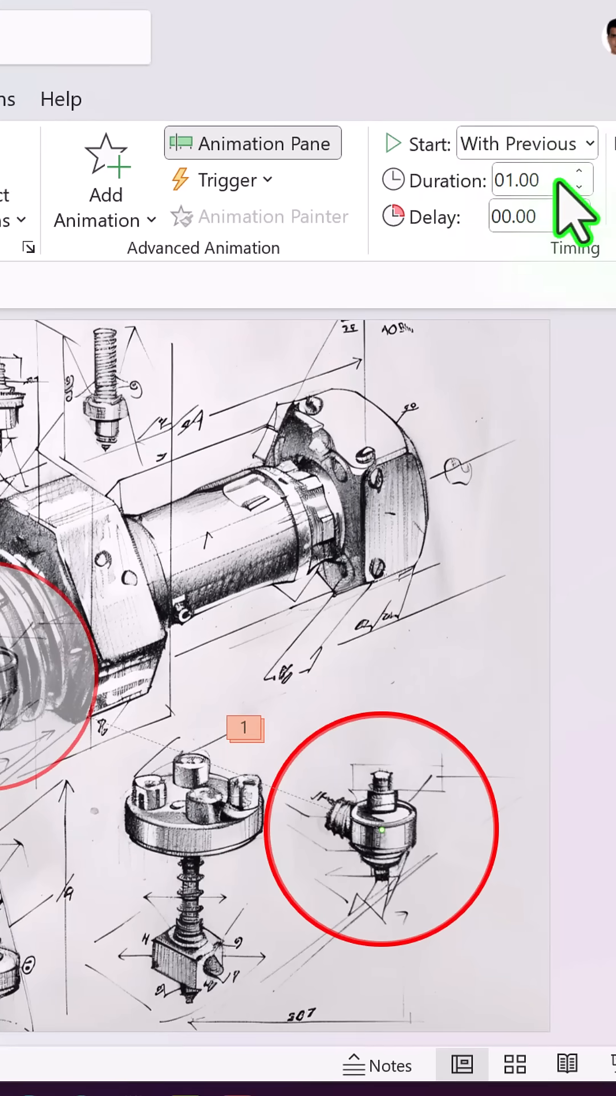